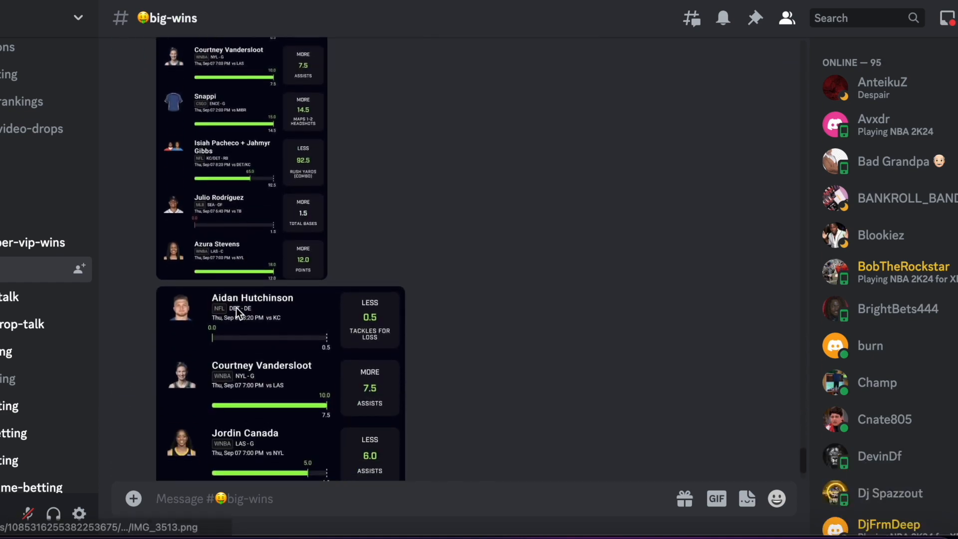
Add Dak Prescott's discounted 0.5 pass yards line to the entry as More
scroll("down", 3)
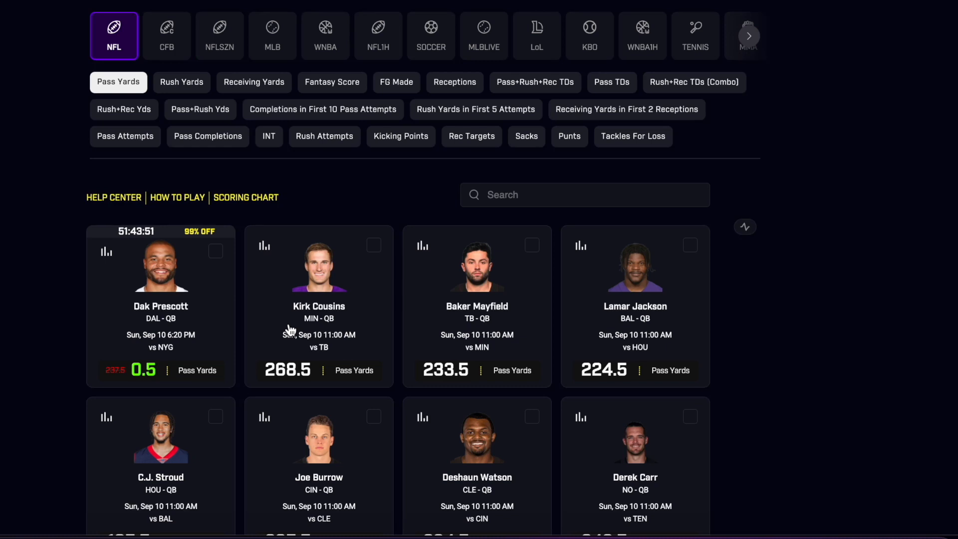
mouse_move(161, 330)
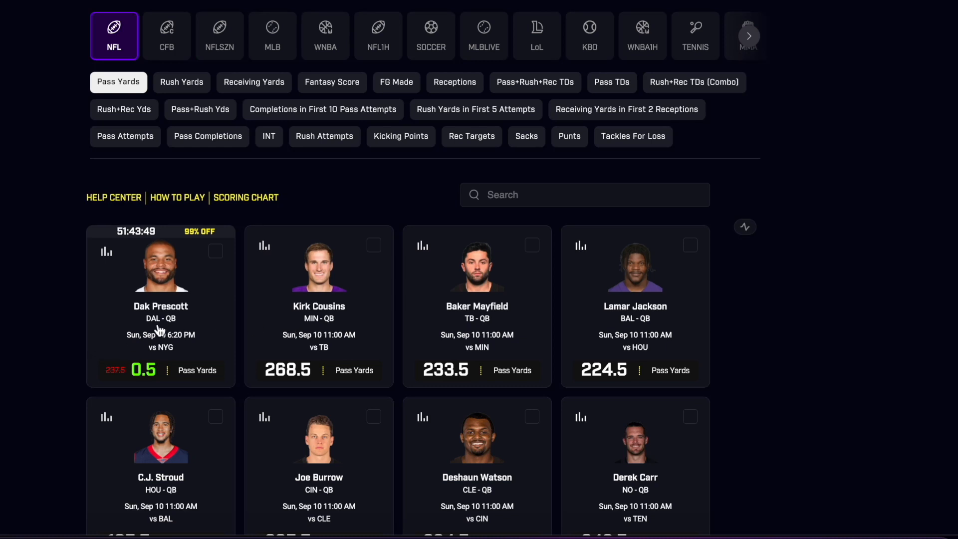
left_click(215, 251)
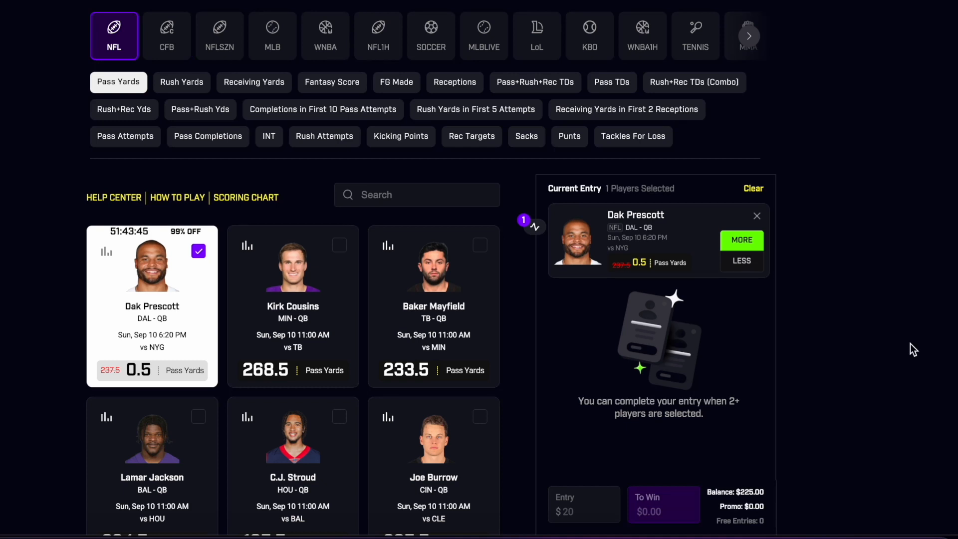
mouse_move(844, 406)
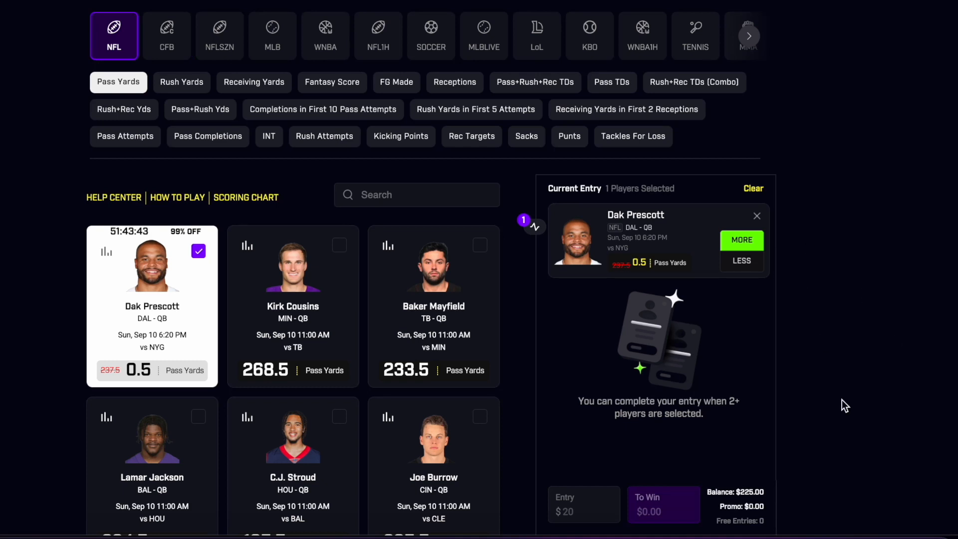
scroll("down", 3)
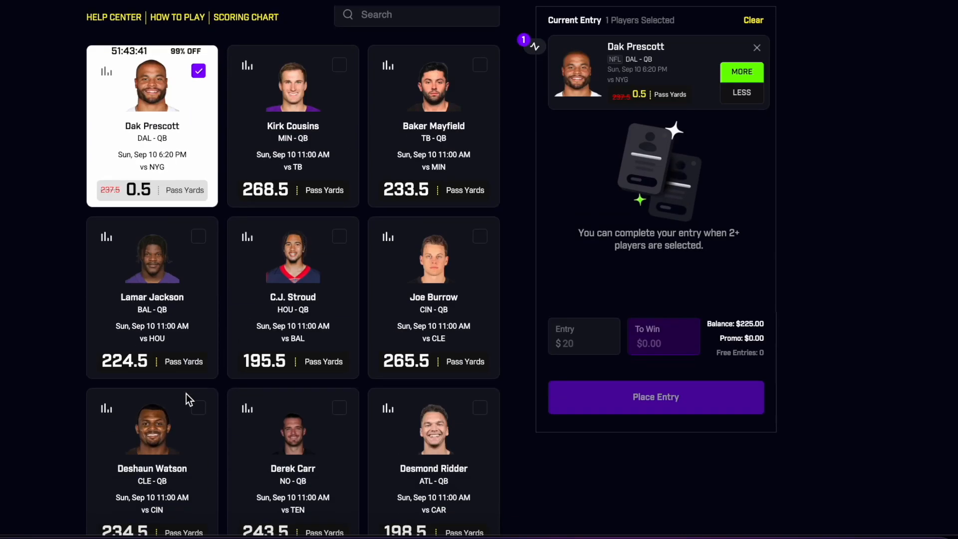
scroll("down", 3)
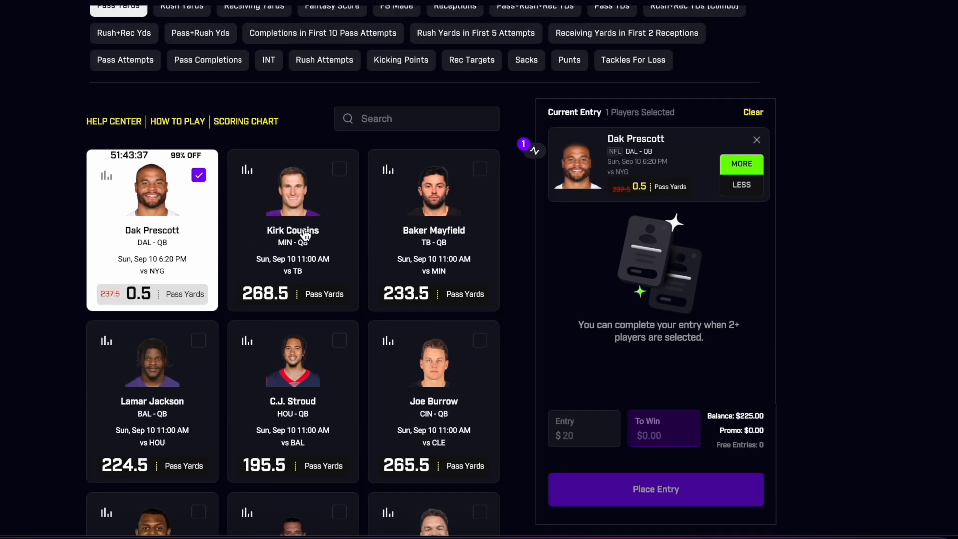
mouse_move(414, 50)
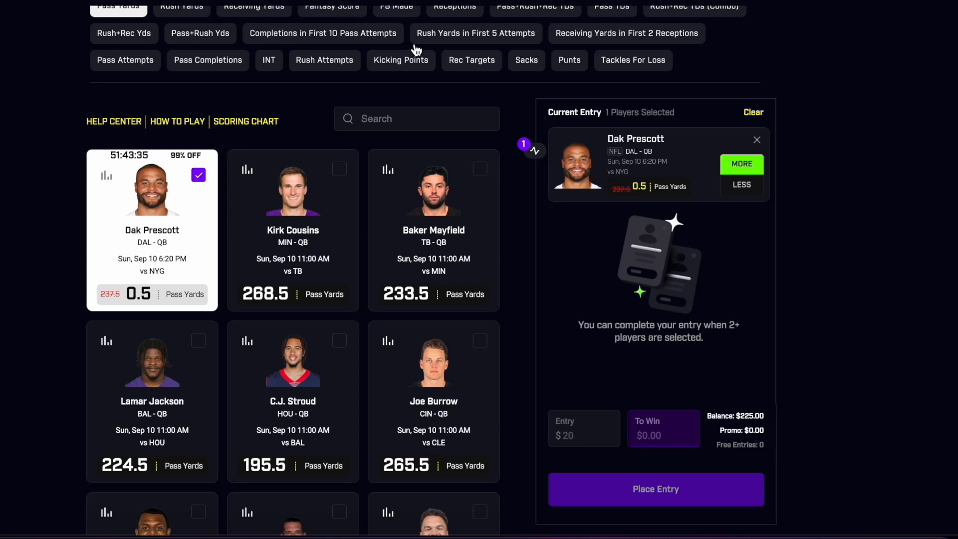
Search 'ceed' to bring up CeeDee Lamb's prop lines
type("ceedee")
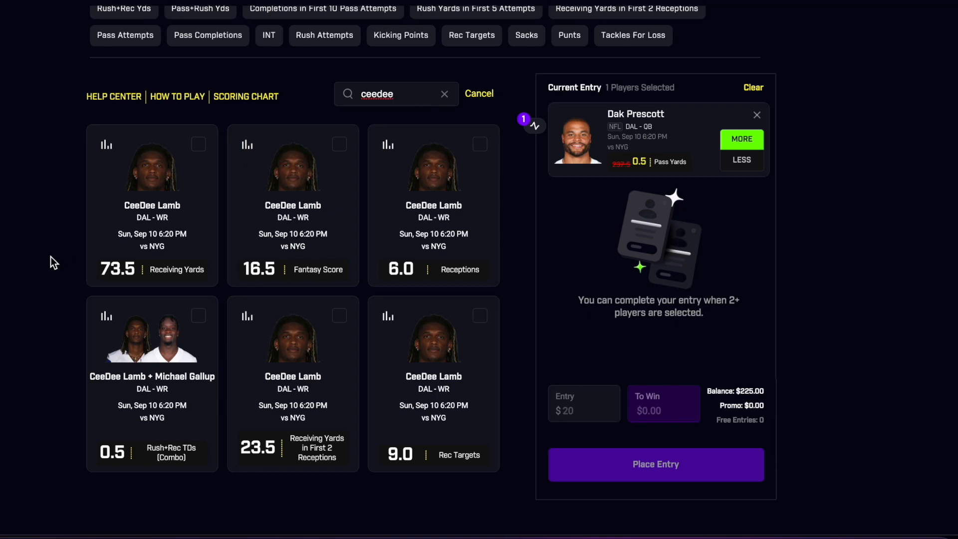
mouse_move(711, 154)
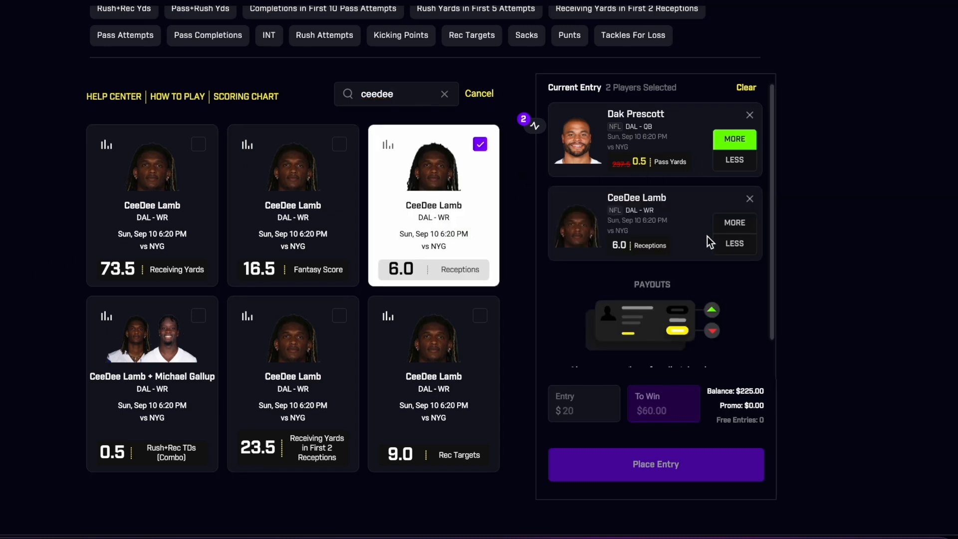
mouse_move(775, 235)
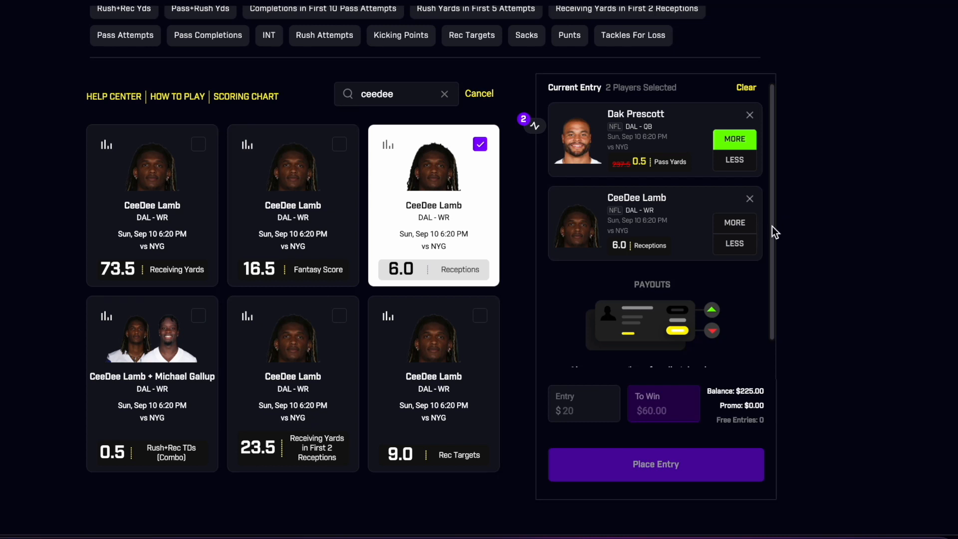
mouse_move(798, 238)
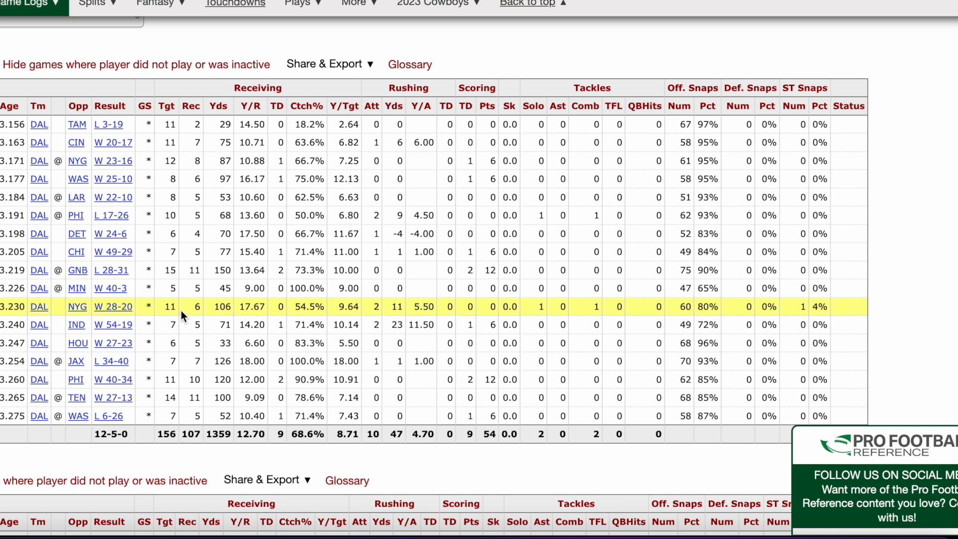
mouse_move(455, 251)
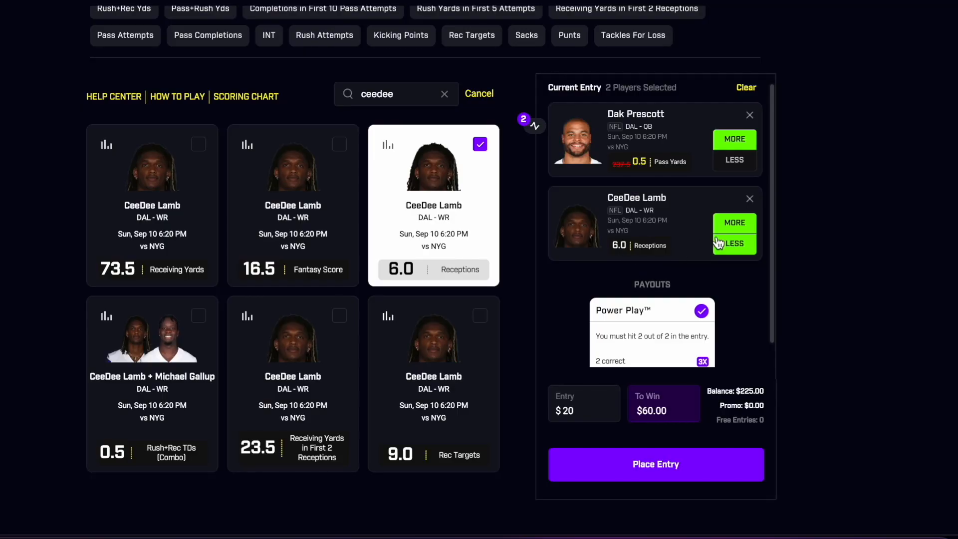
mouse_move(459, 307)
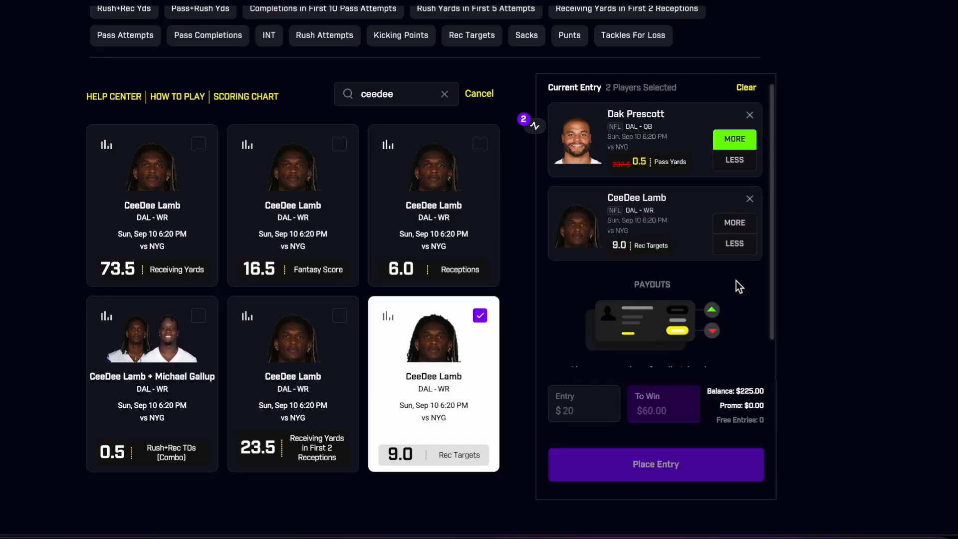
mouse_move(735, 223)
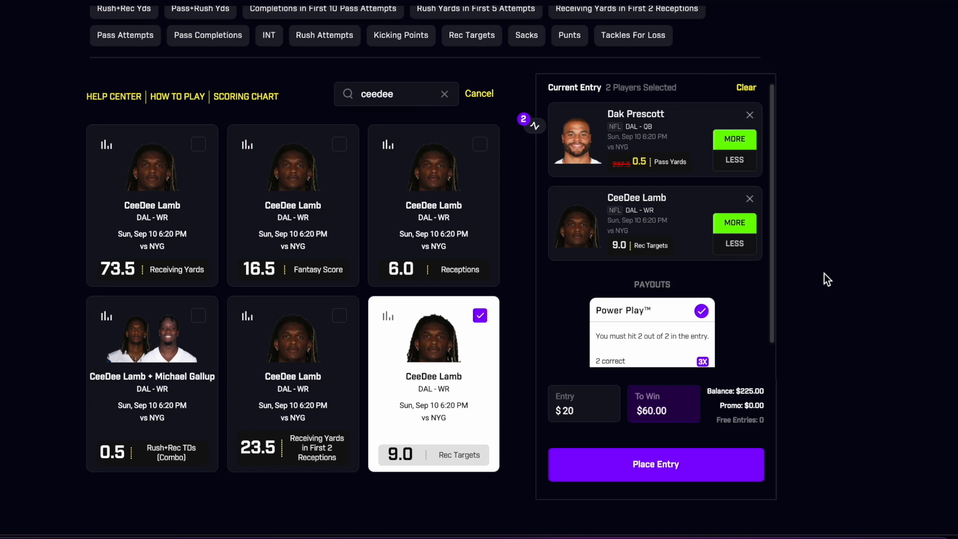
mouse_move(824, 259)
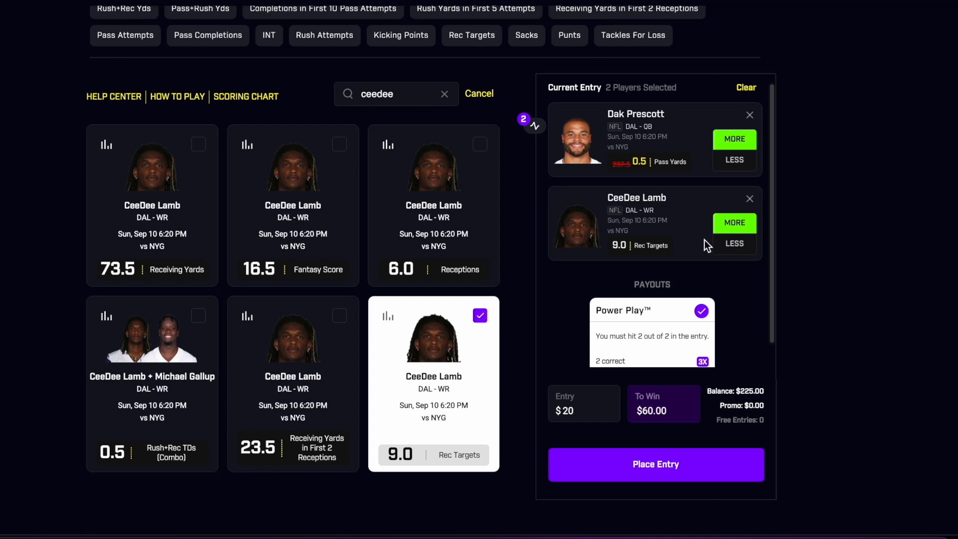
mouse_move(476, 186)
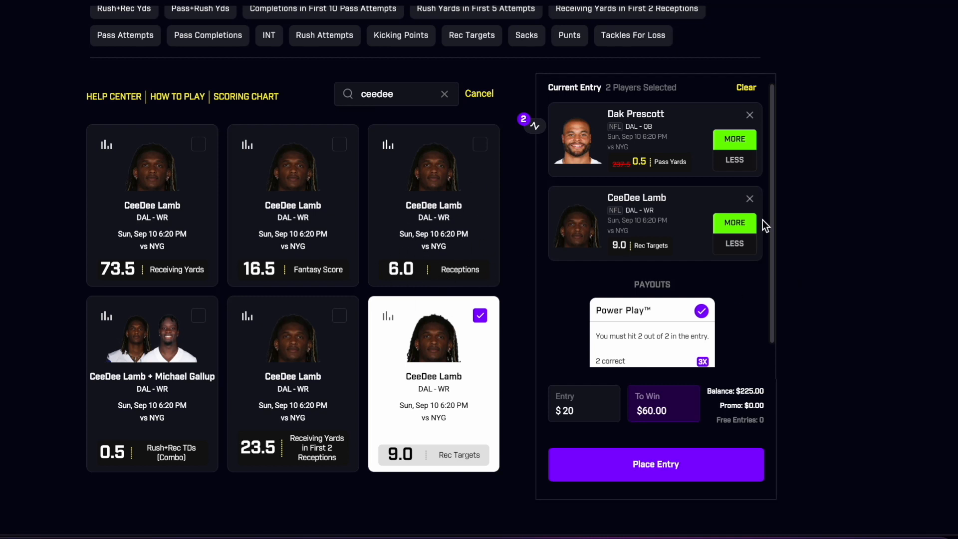
mouse_move(448, 224)
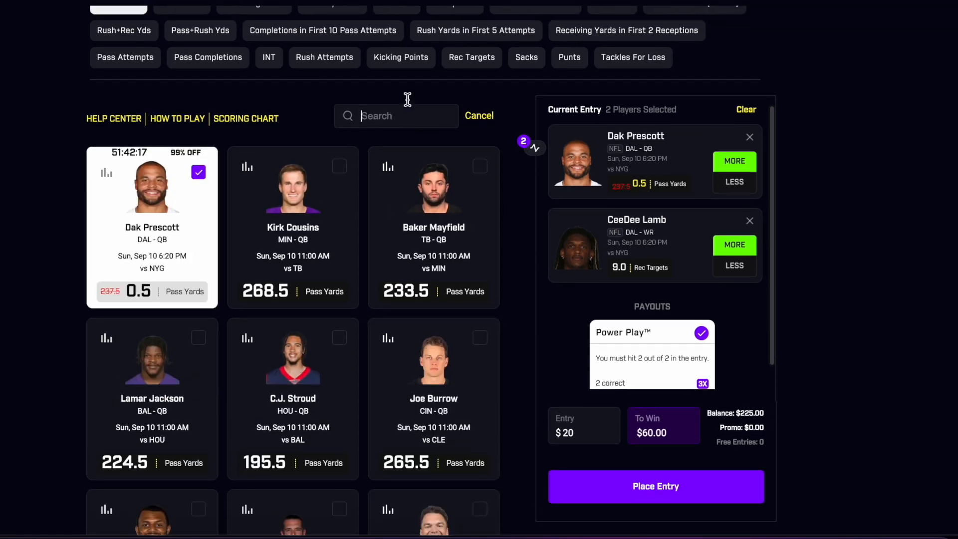
Search 'parson' to bring up Micah Parsons' prop lines
type("parson")
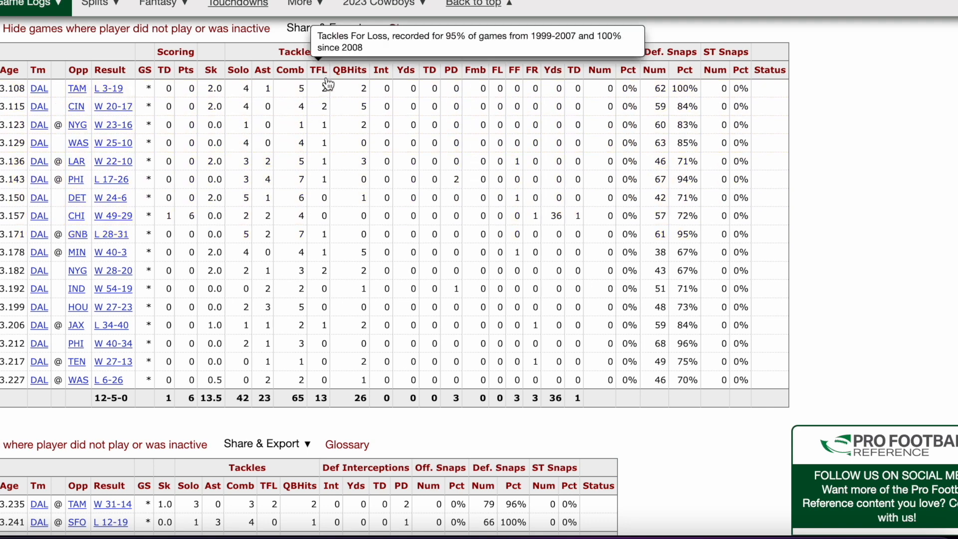
mouse_move(333, 270)
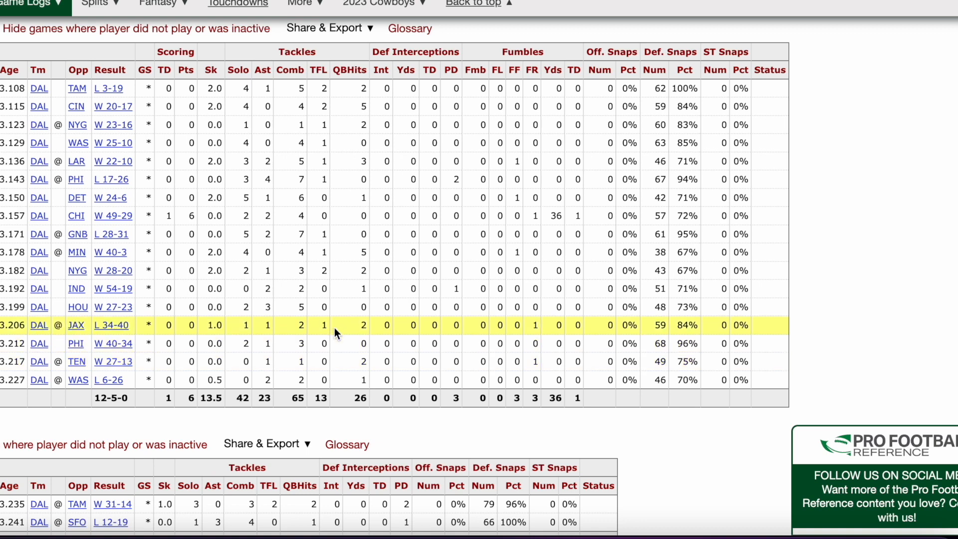
mouse_move(629, 379)
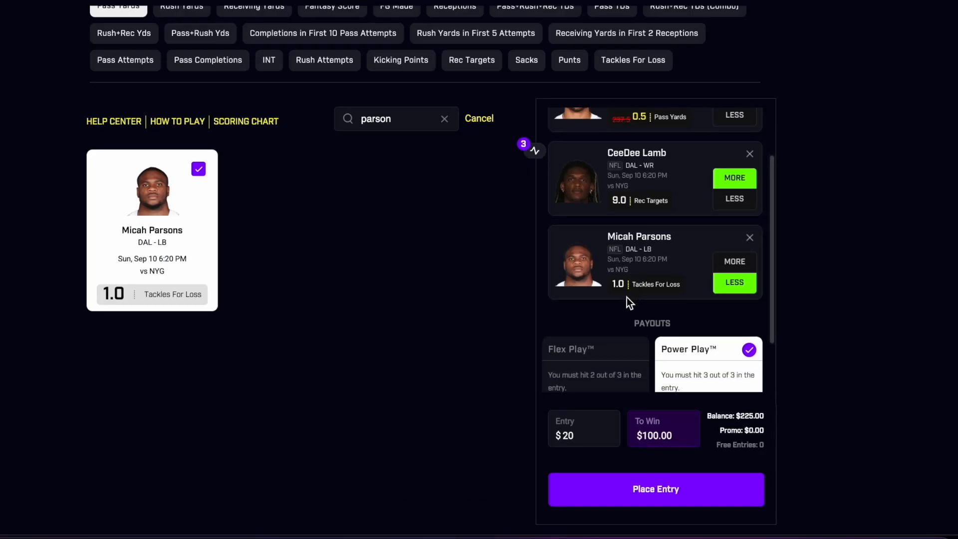
Scroll the board and begin a 'g' search for the Giants game lines
scroll("down", 3)
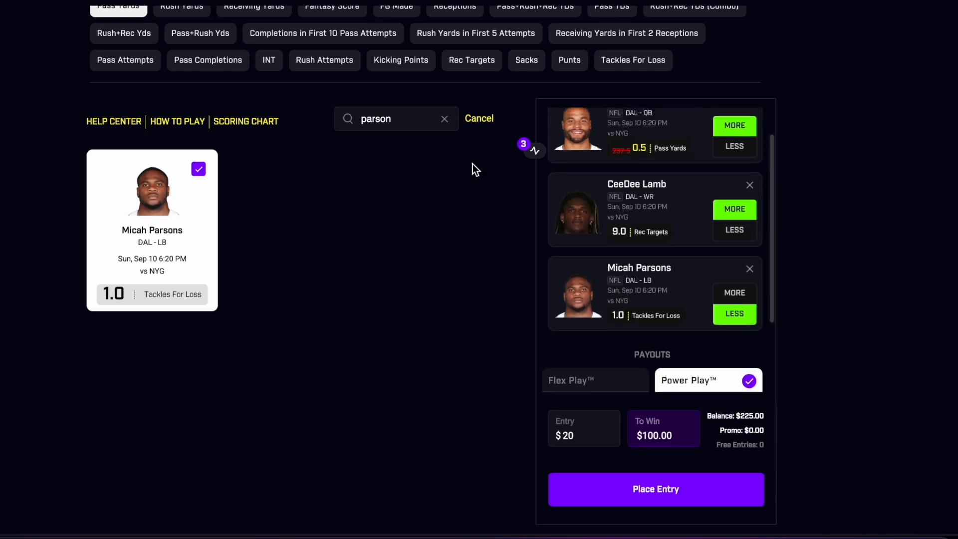
mouse_move(578, 305)
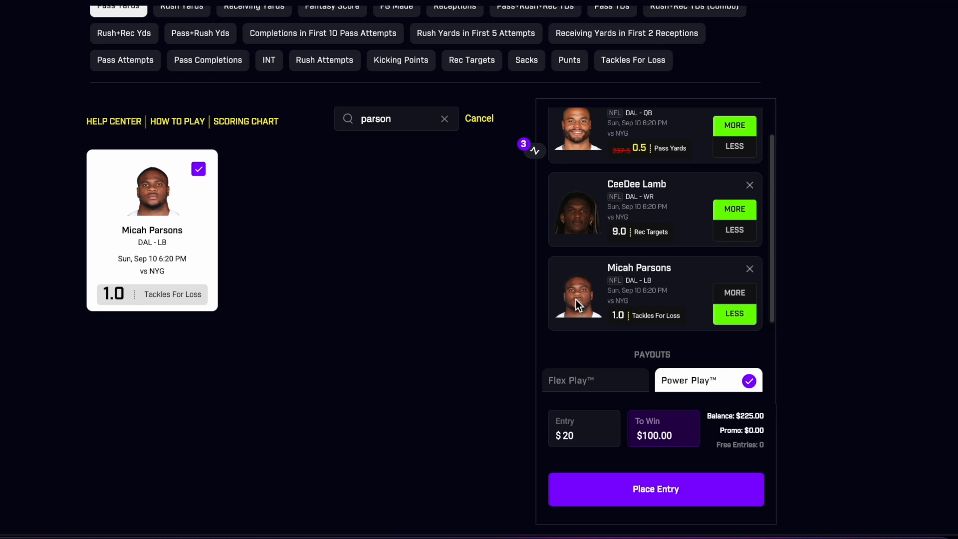
mouse_move(458, 127)
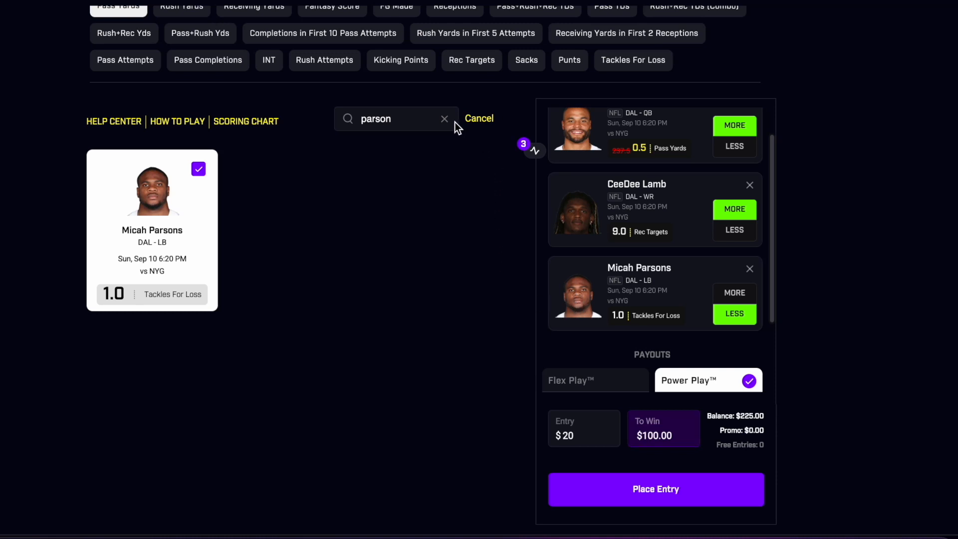
mouse_move(444, 119)
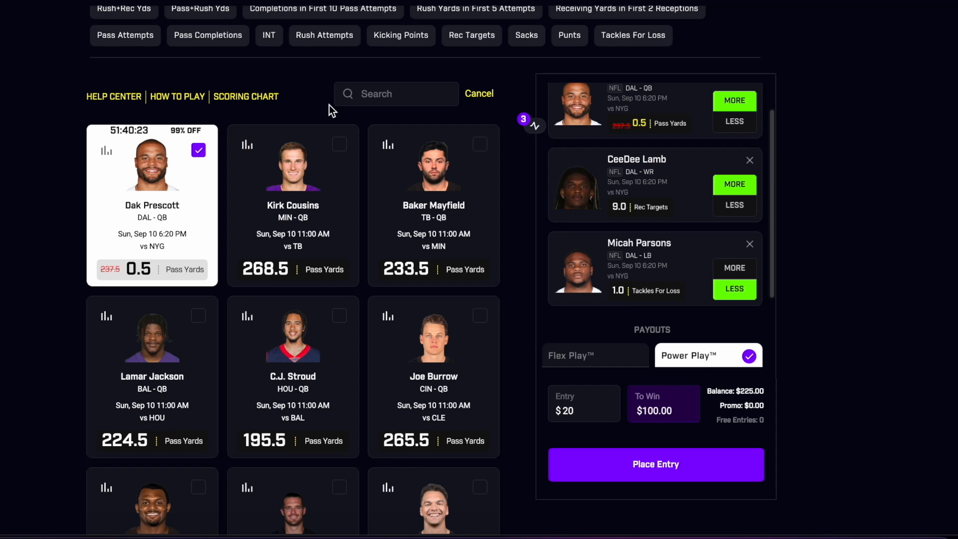
type("g")
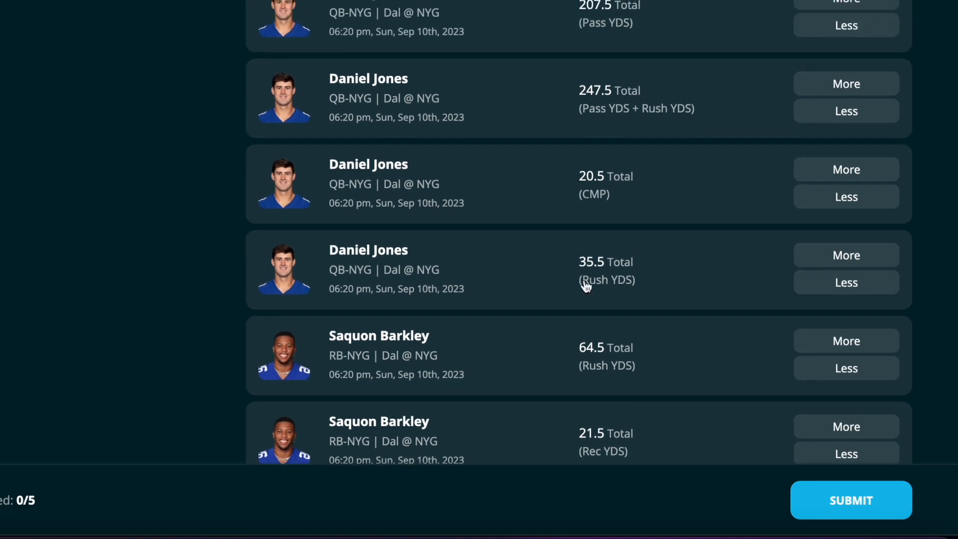
mouse_move(656, 294)
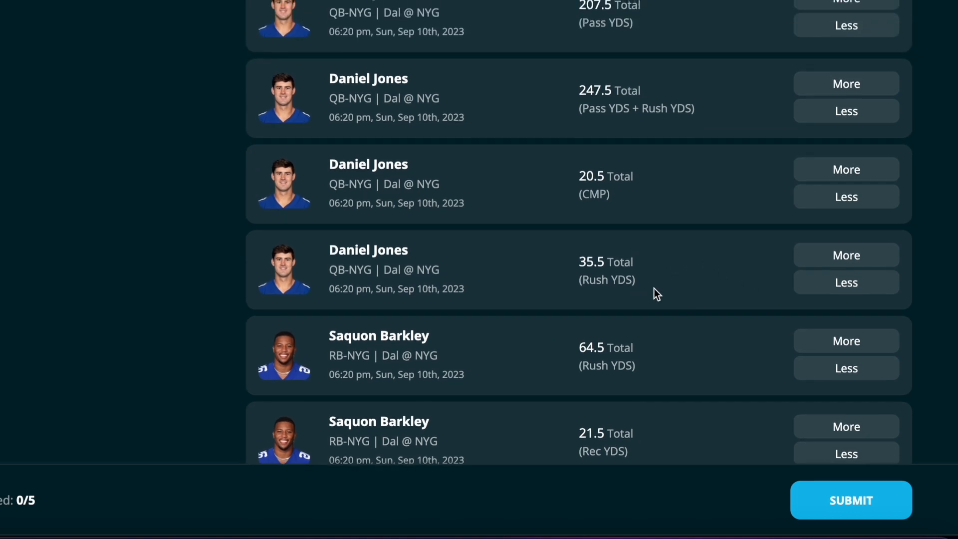
mouse_move(689, 291)
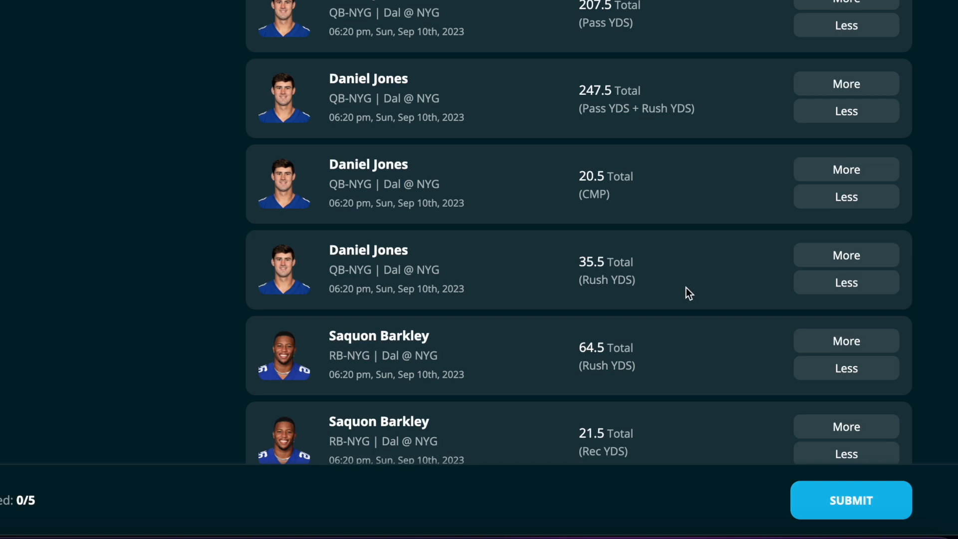
mouse_move(846, 282)
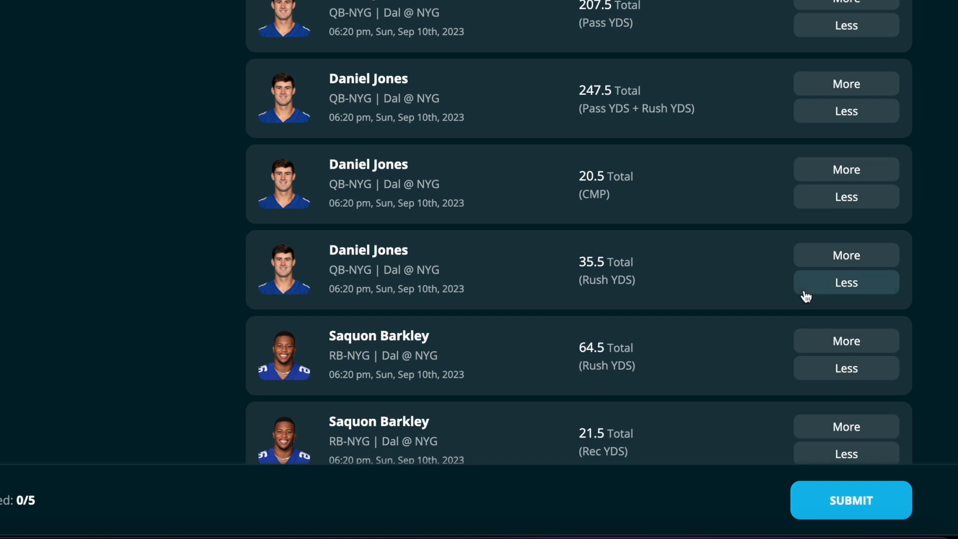
Take Daniel Jones Less than 35.5 rushing yards
left_click(846, 281)
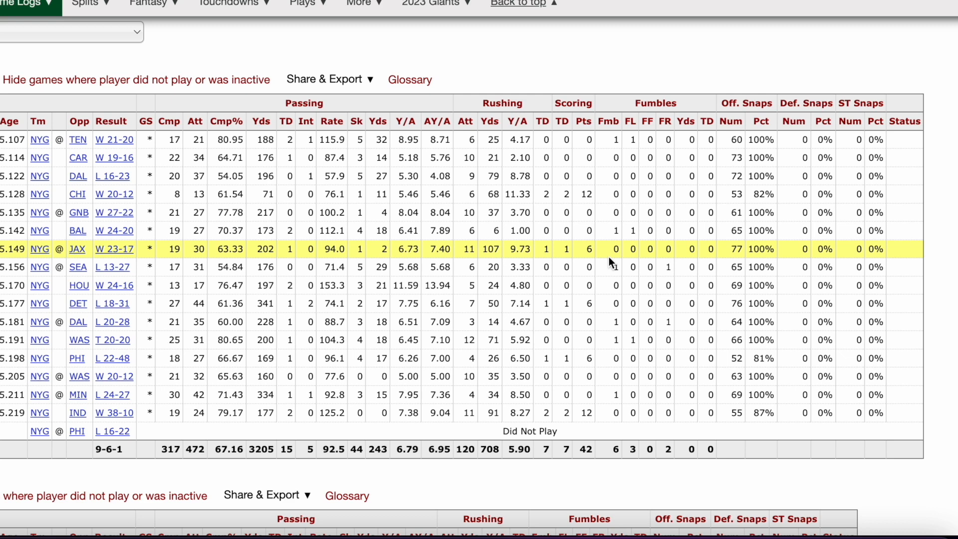
mouse_move(503, 212)
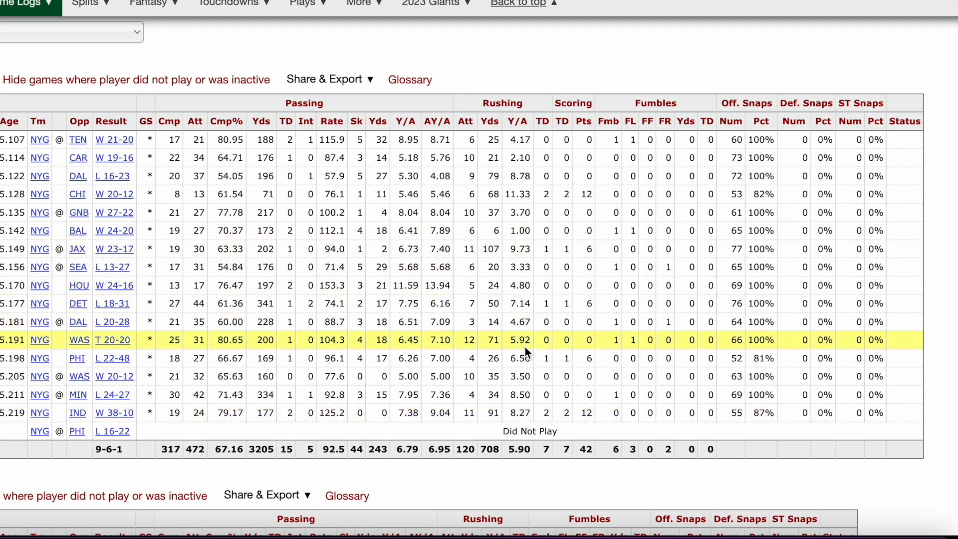
mouse_move(517, 358)
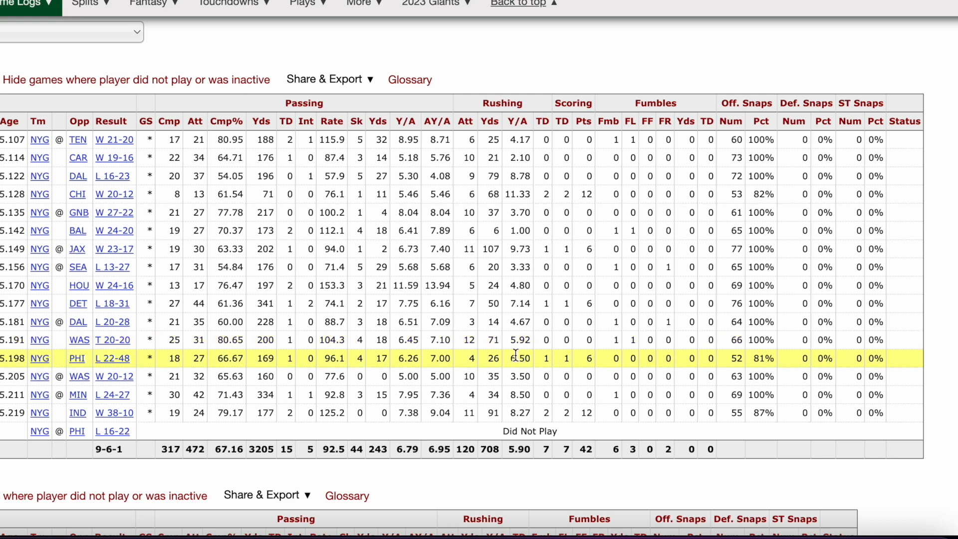
mouse_move(468, 326)
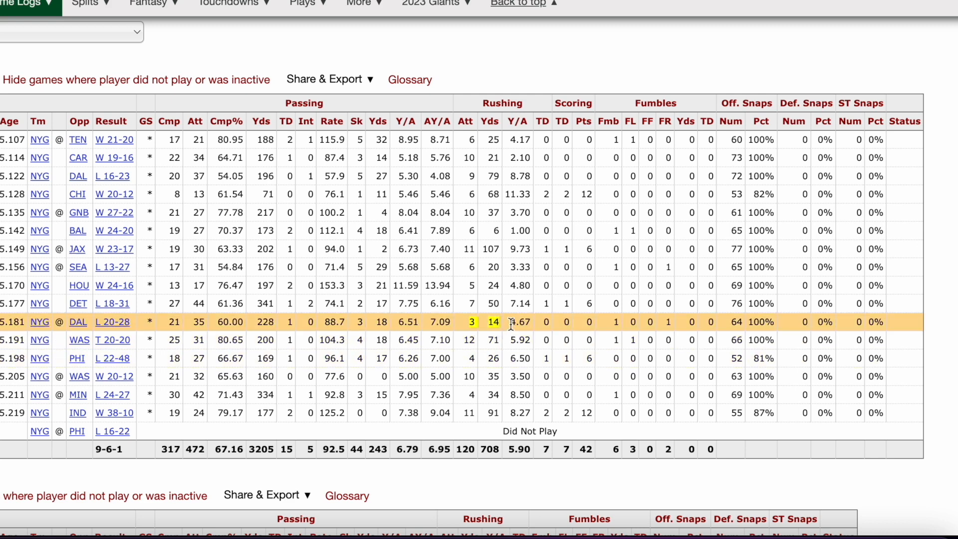
mouse_move(502, 334)
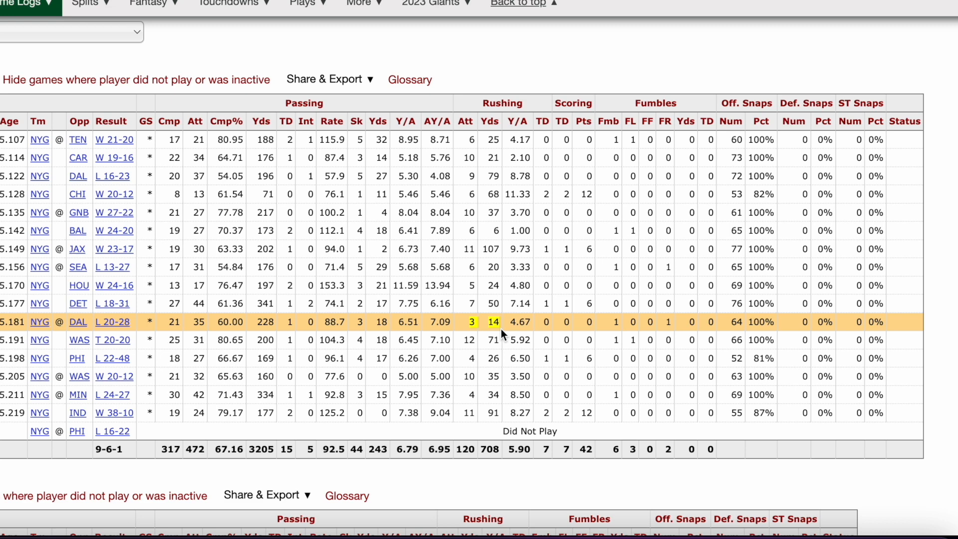
mouse_move(492, 61)
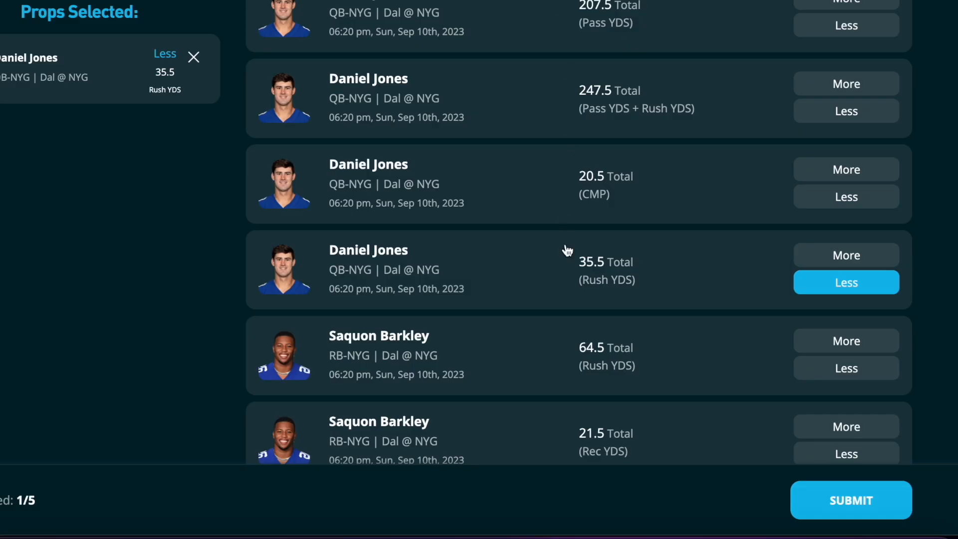
Take Saquon Barkley More than 64.5 rushing yards
left_click(846, 272)
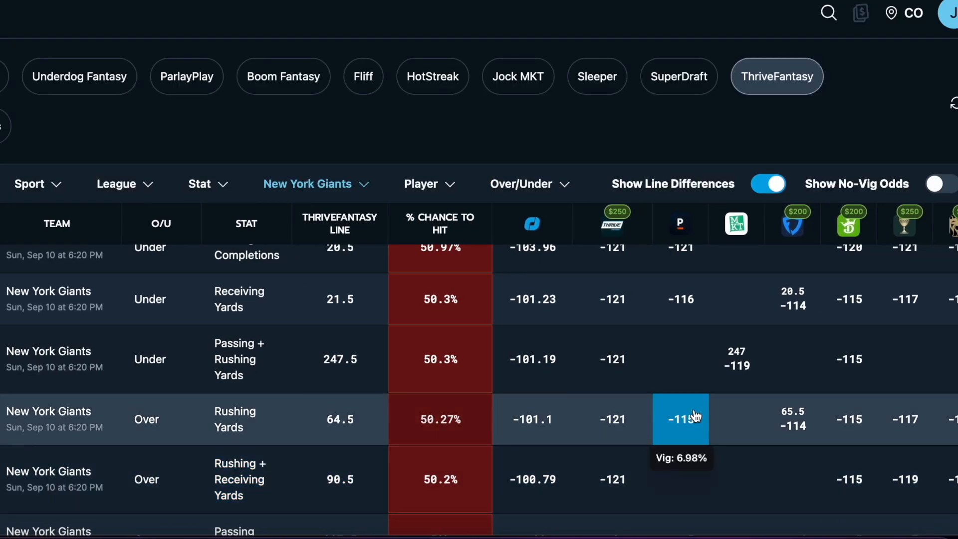
mouse_move(792, 428)
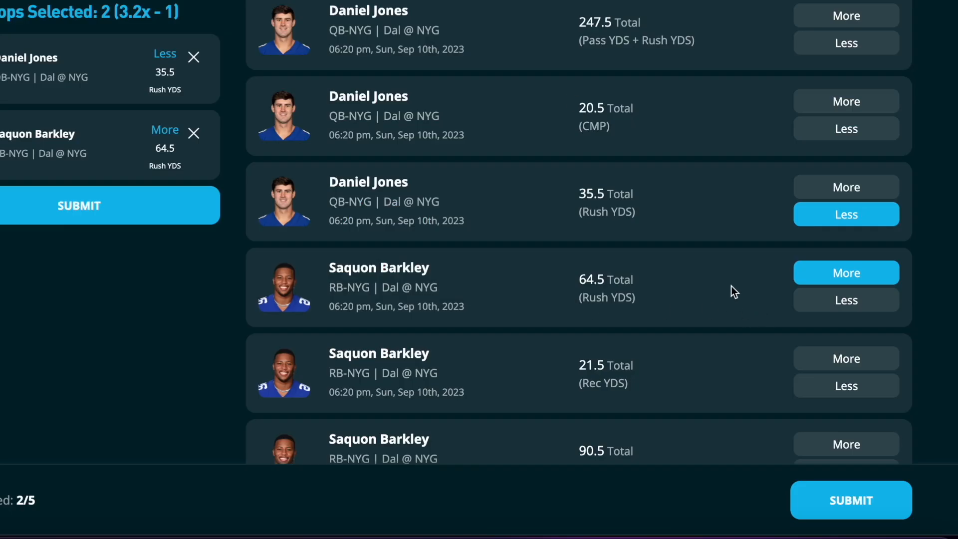
mouse_move(590, 515)
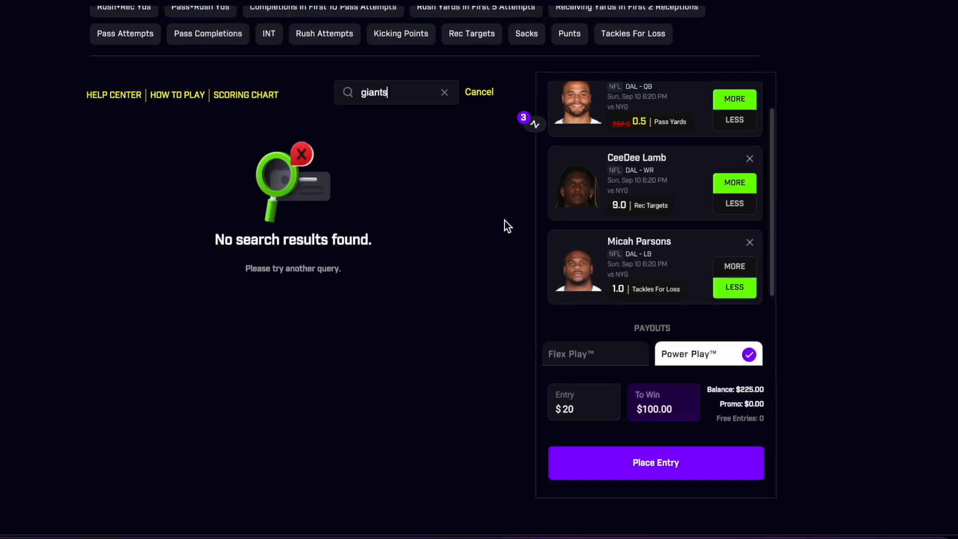
mouse_move(497, 116)
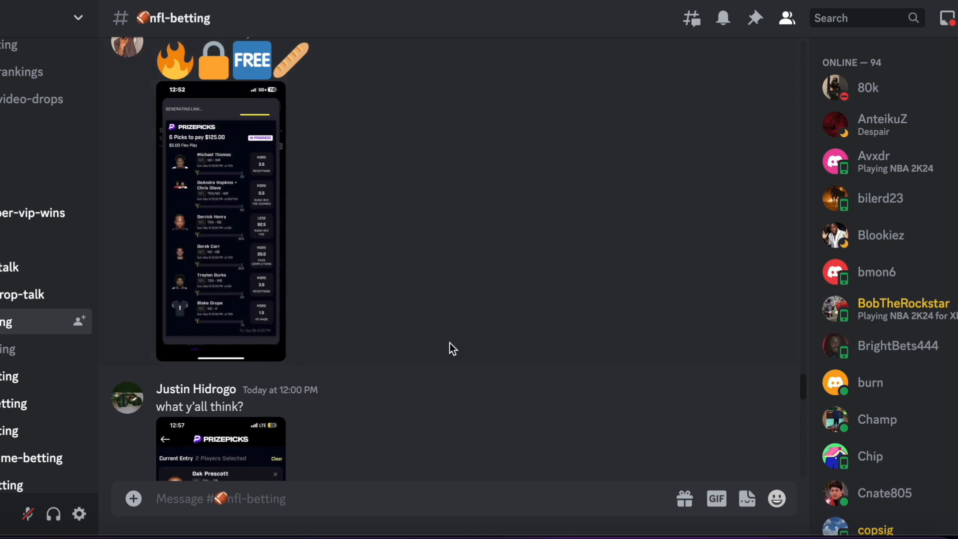
scroll("down", 3)
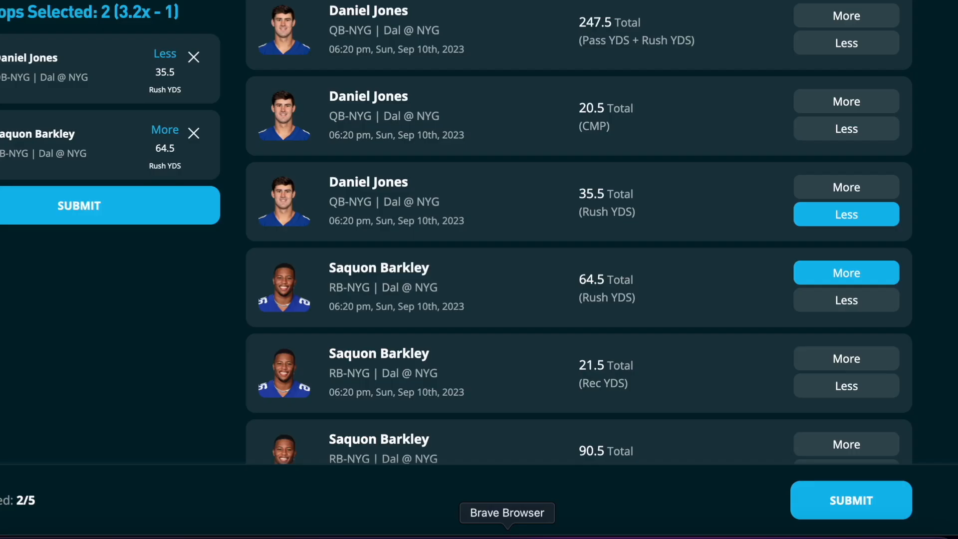
mouse_move(684, 290)
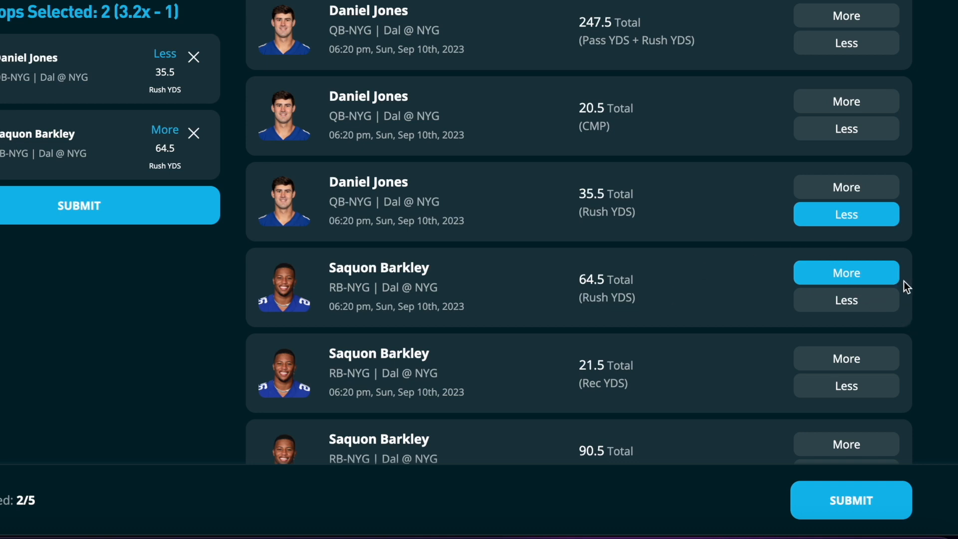
mouse_move(922, 308)
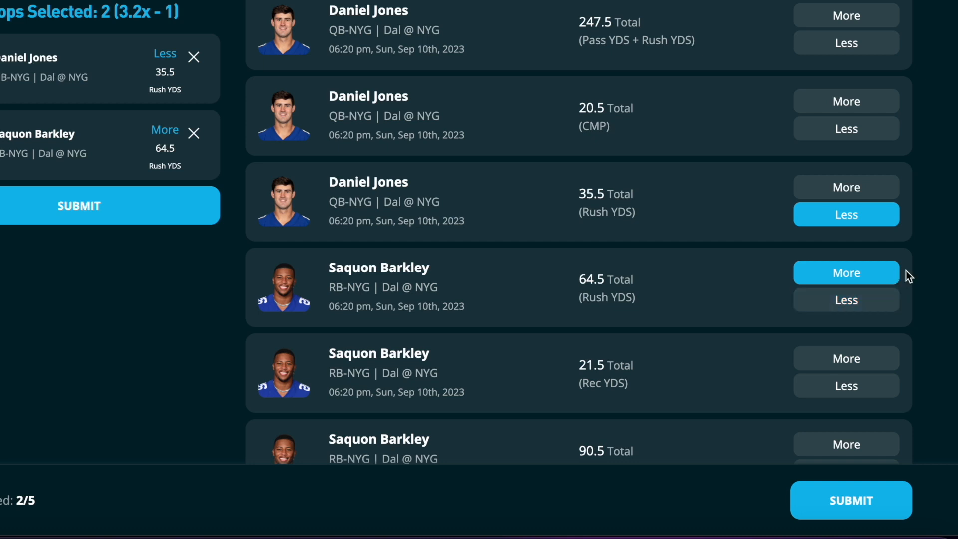
mouse_move(939, 228)
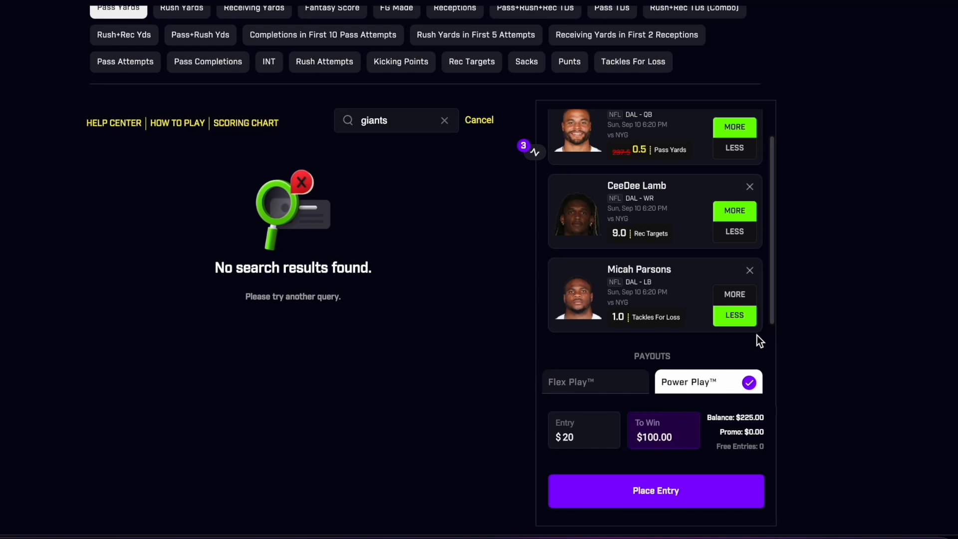
mouse_move(713, 278)
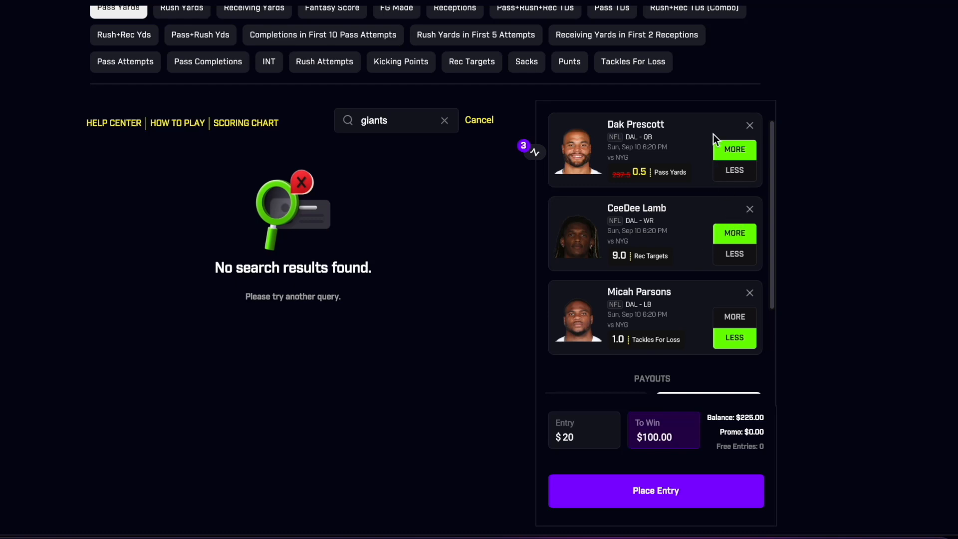
mouse_move(675, 159)
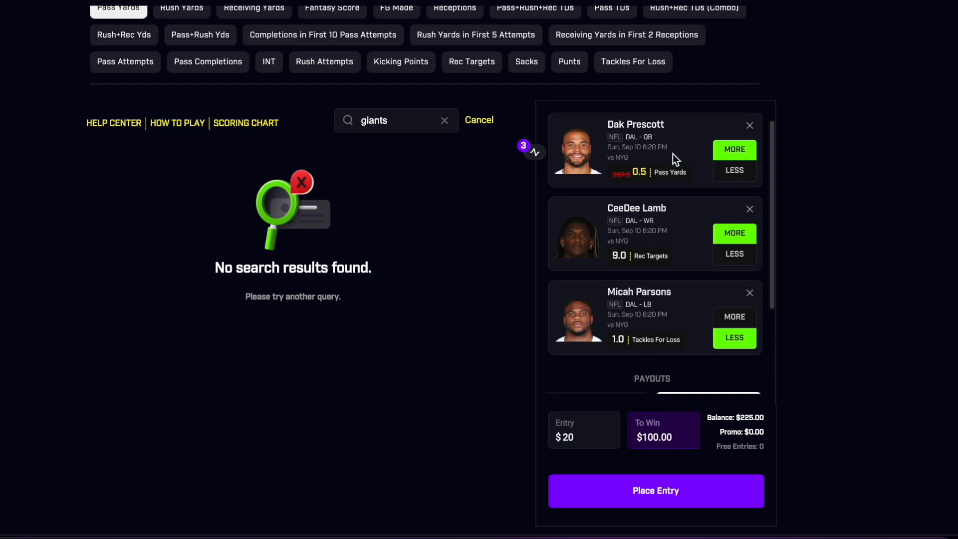